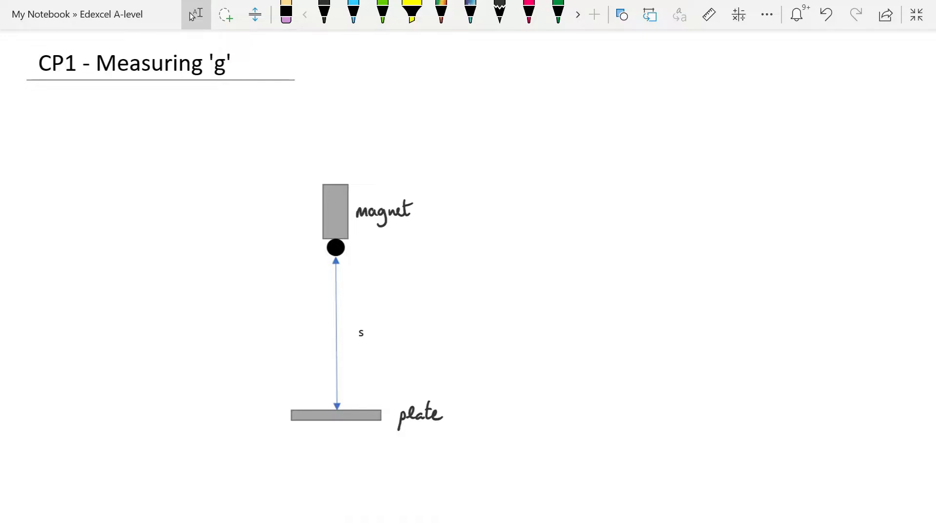
# Handwrite s = ut + ½at² in black beside the magnet, ball and plate diagram
pyautogui.click(323, 13)
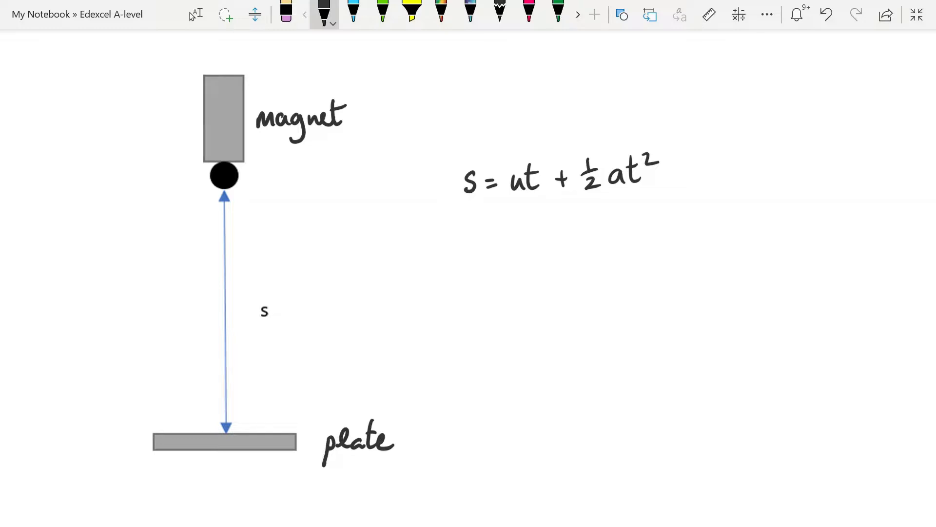
# Draw a blue arrow pointing at the ball held under the magnet
pyautogui.moveTo(287, 172); pyautogui.dragTo(233, 177)
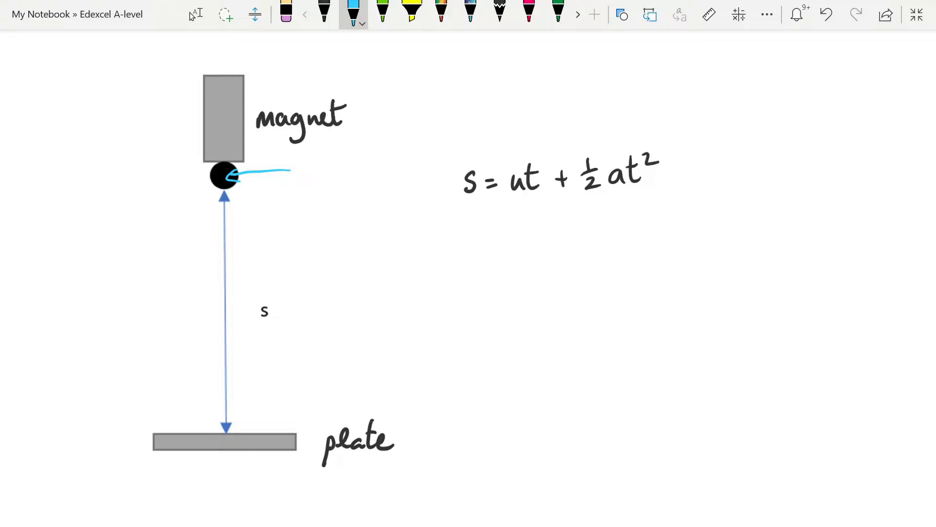
# Cross out ut, then write s = ½at², s = ½gt² and rearrange to t² = 2/g · s
pyautogui.moveTo(502, 191); pyautogui.dragTo(543, 160)
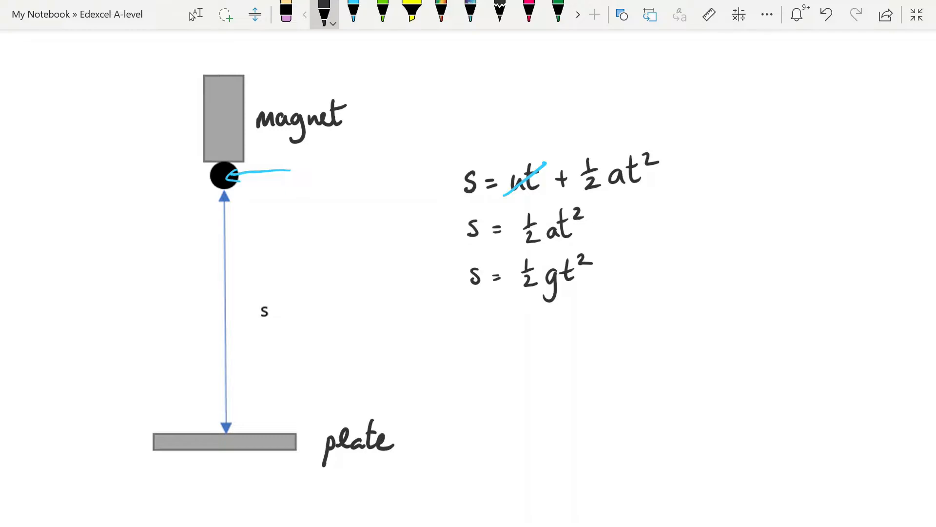
pyautogui.moveTo(622, 277); pyautogui.dragTo(653, 275)
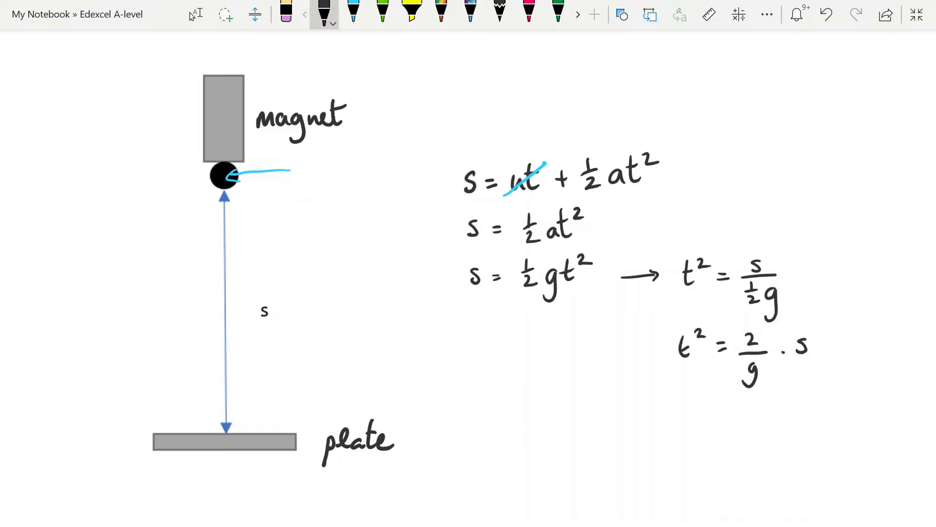
# Write y = m x in blue under t² = 2/g · s and circle 2/g in green as the gradient
pyautogui.click(354, 10)
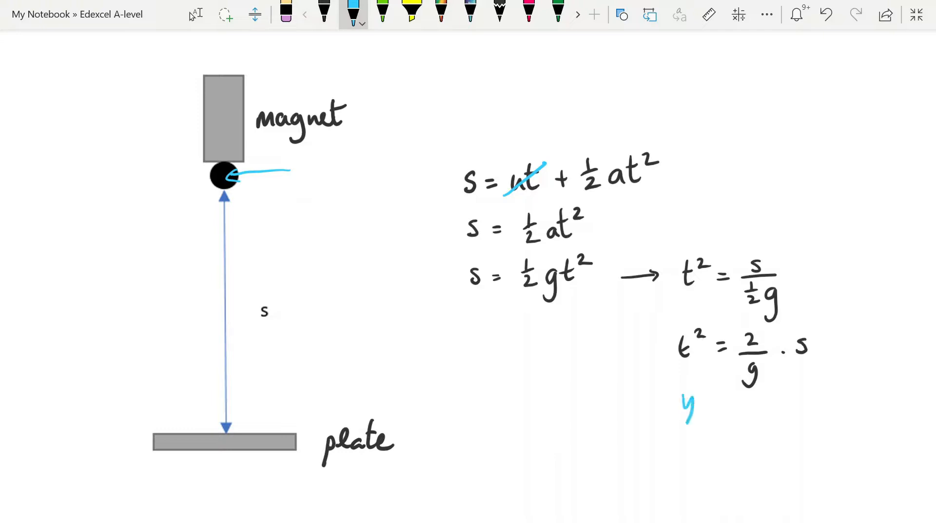
pyautogui.write('= m x')
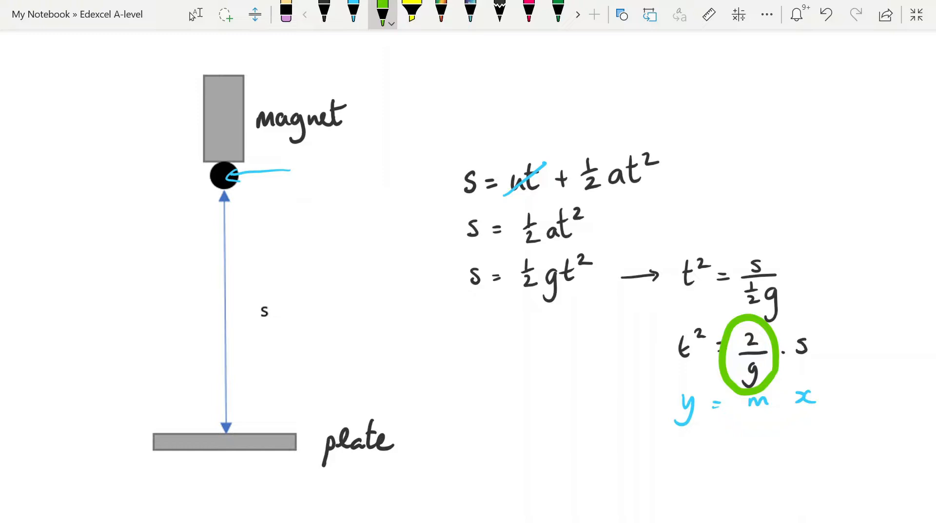
pyautogui.moveTo(251, 299); pyautogui.dragTo(281, 323)
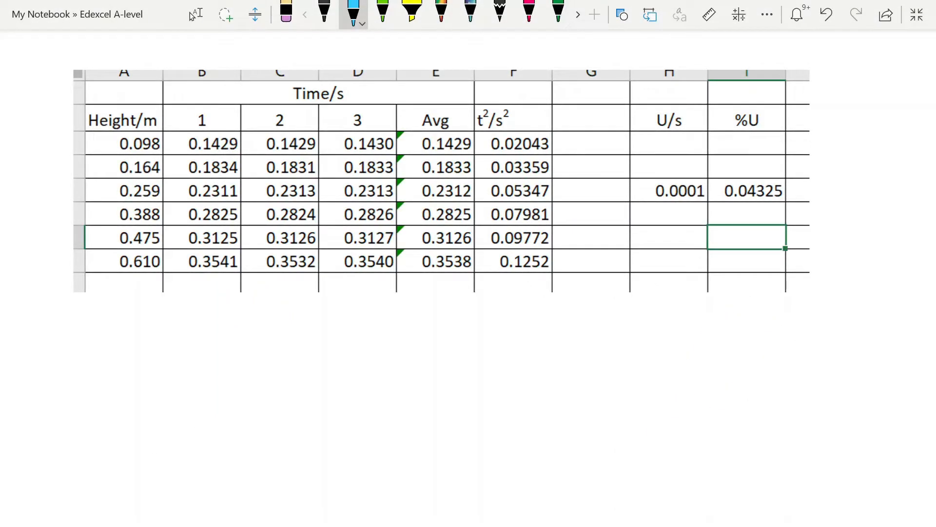
# Draw blank sketch axes below the data table with s on the horizontal axis
pyautogui.moveTo(168, 177); pyautogui.dragTo(161, 265)
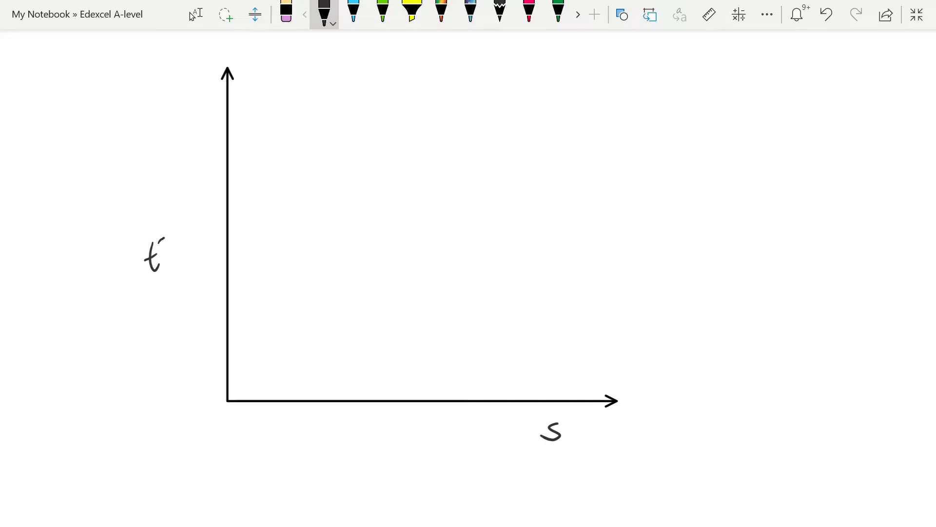
# Label the vertical axis t²/s² and the horizontal axis s/m, then sketch the straight line
pyautogui.moveTo(160, 245); pyautogui.dragTo(212, 263)
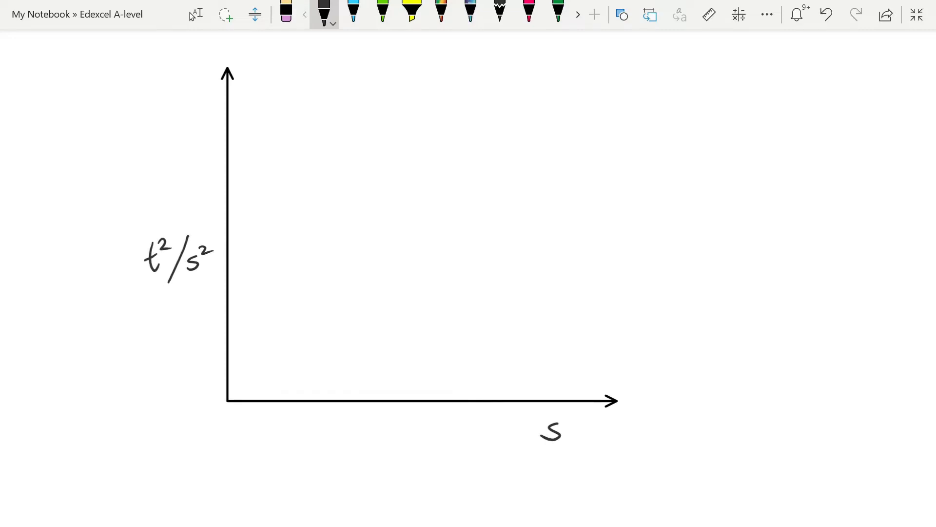
pyautogui.write('/m')
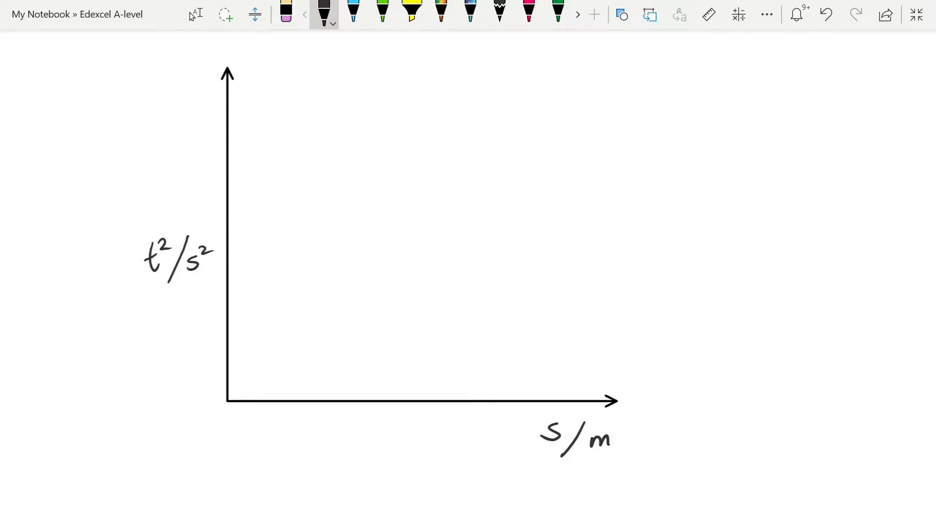
pyautogui.moveTo(228, 397); pyautogui.dragTo(552, 118)
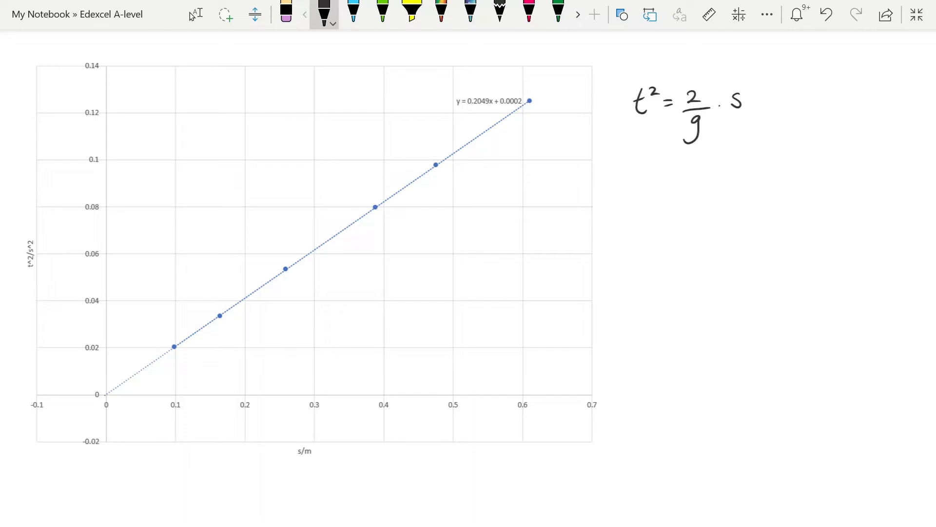
# Circle the 0.2049 gradient in the trendline equation and write t² = 2/g · s beside the graph
pyautogui.moveTo(498, 81); pyautogui.dragTo(475, 113)
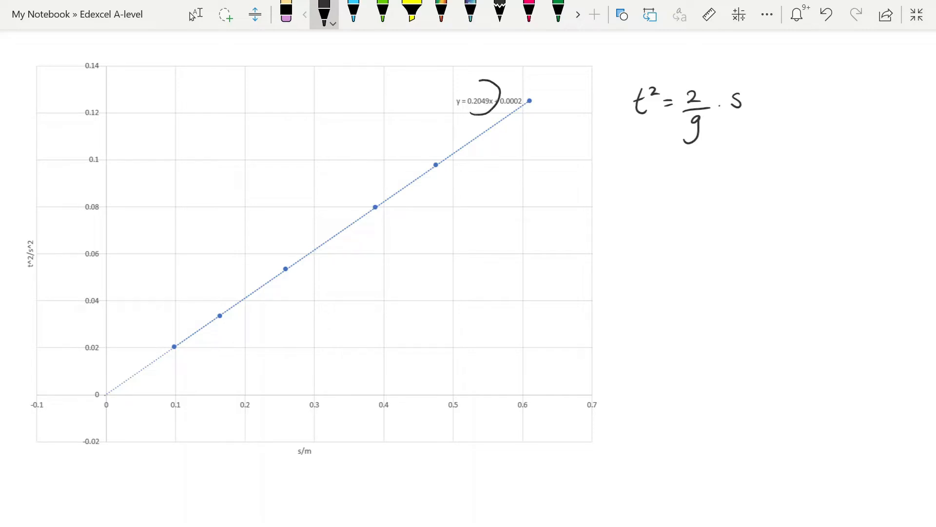
pyautogui.moveTo(495, 80); pyautogui.dragTo(478, 105)
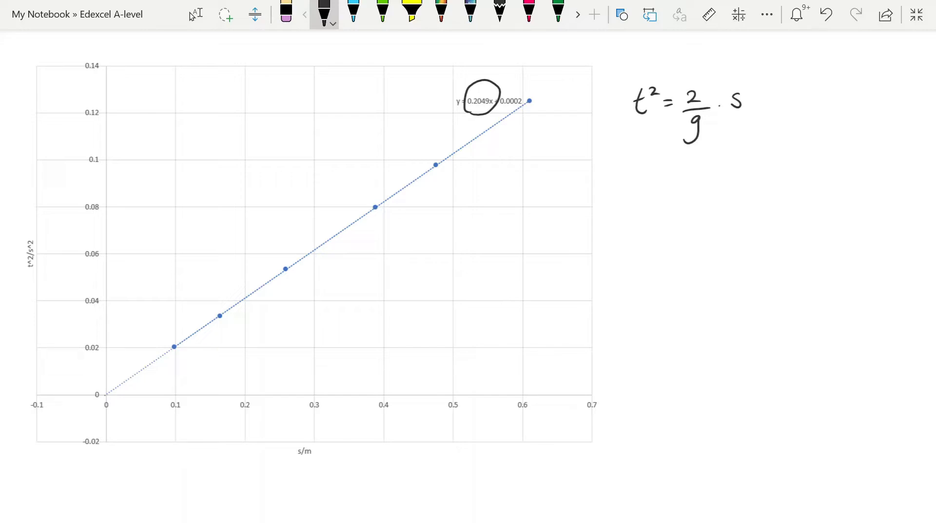
pyautogui.moveTo(630, 179); pyautogui.dragTo(770, 185)
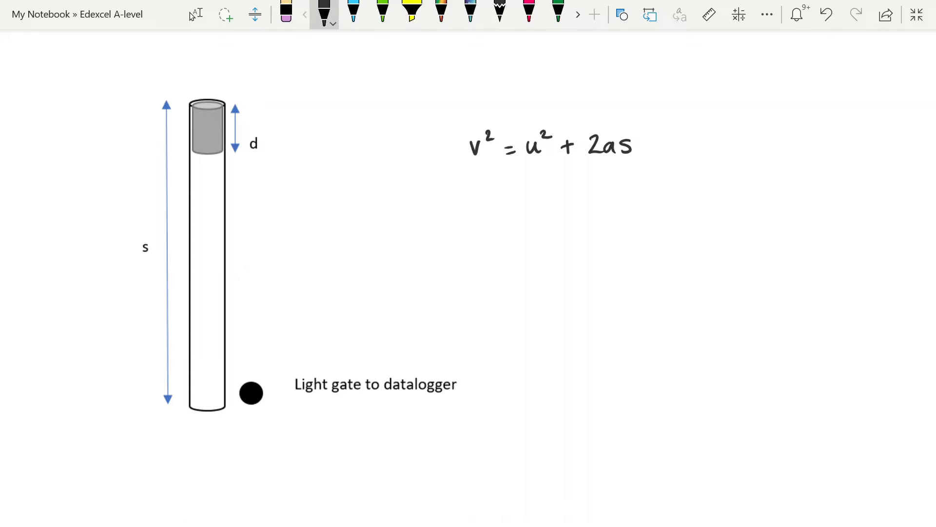
# Write v² = u² + 2as, circle the d label on the cylinder and note 'time' under the light gate
pyautogui.moveTo(244, 153); pyautogui.dragTo(262, 135)
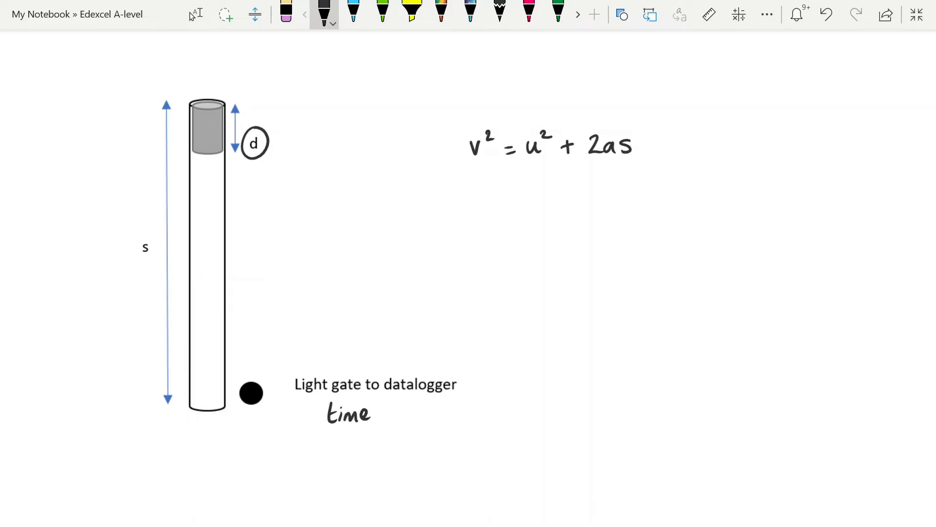
# Write v = d/t under 'time' on the cylinder diagram, ready with light blue ink next
pyautogui.write('v = 0')
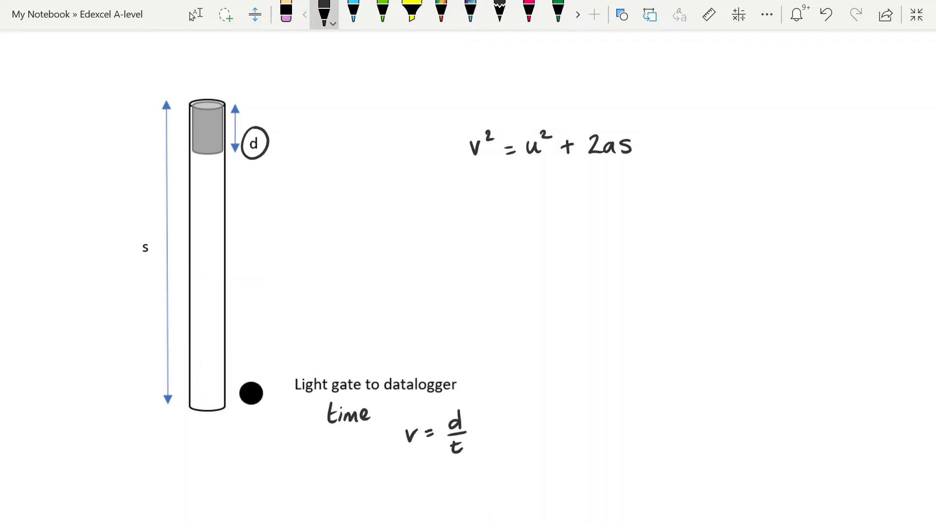
pyautogui.click(353, 13)
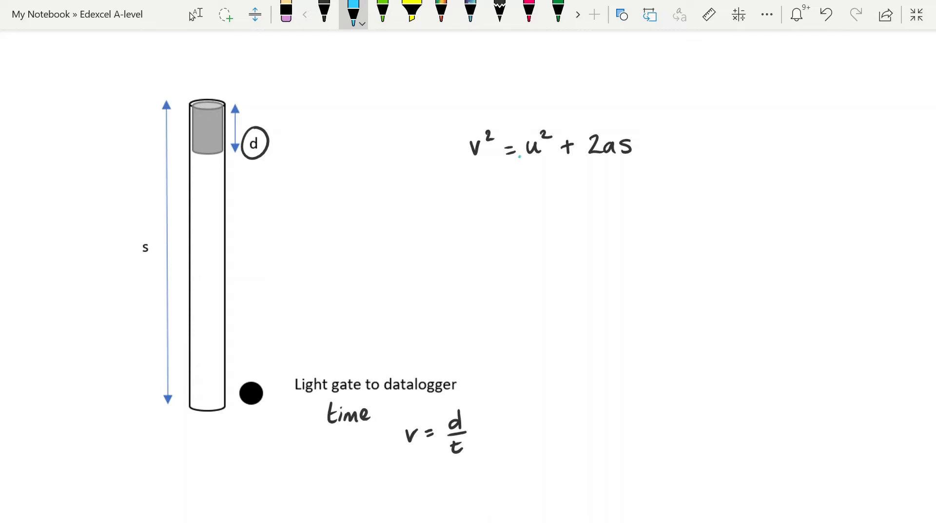
# Strike out u² in blue, write v² = 2as in black and y = mx in blue with 2a circled as m
pyautogui.moveTo(520, 155); pyautogui.dragTo(558, 127)
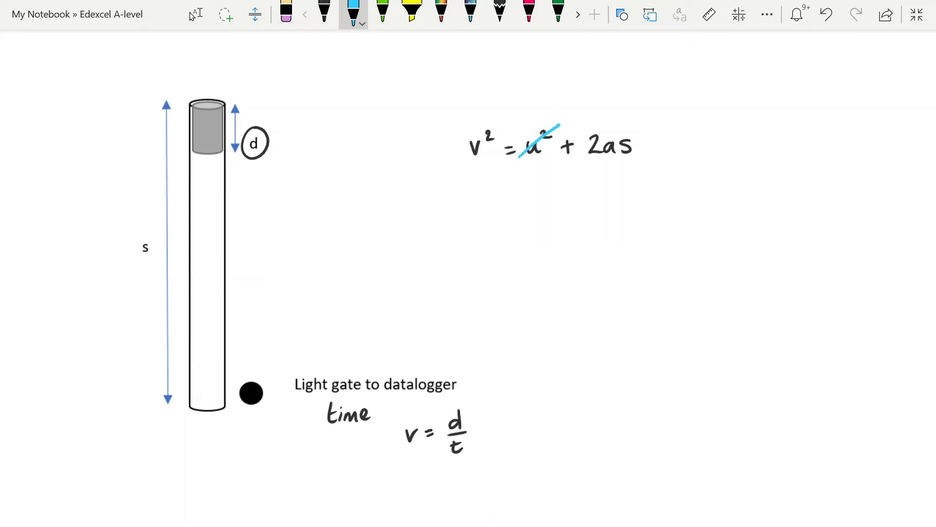
pyautogui.click(323, 12)
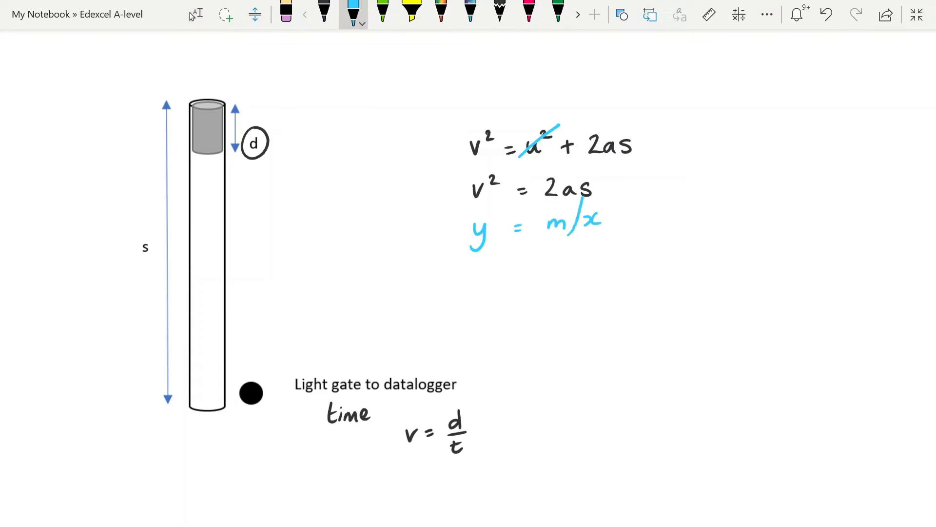
pyautogui.moveTo(546, 167); pyautogui.dragTo(555, 251)
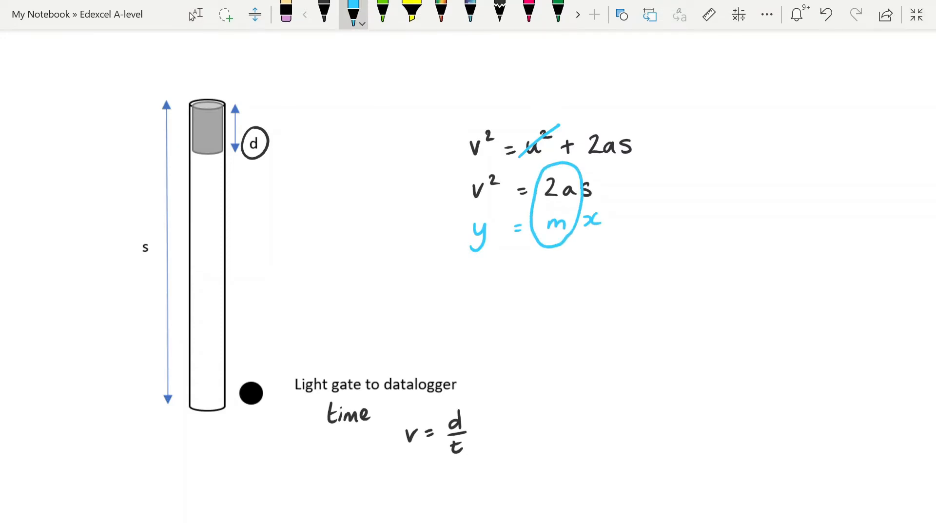
pyautogui.click(324, 11)
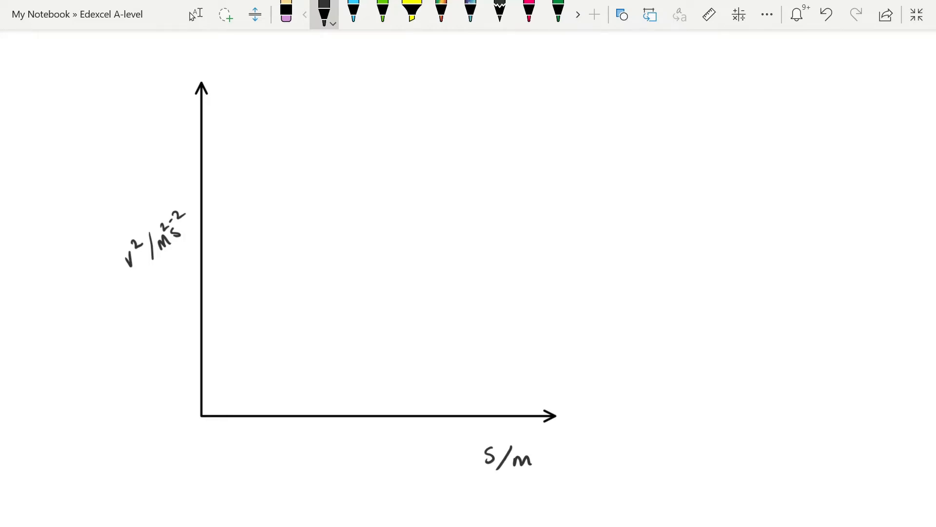
# Draw a straight line through the origin on the v² vs s axes and label it m = 2a
pyautogui.moveTo(202, 411); pyautogui.dragTo(501, 124)
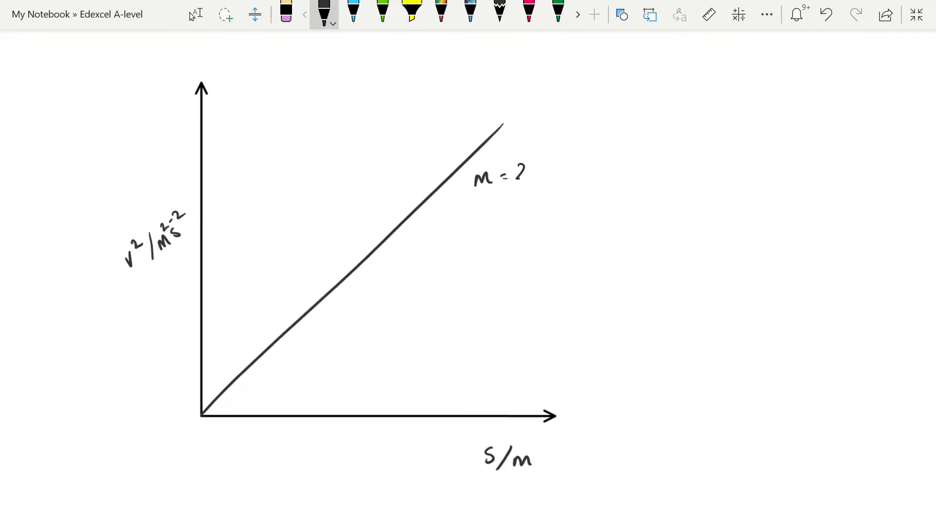
pyautogui.write('2a')
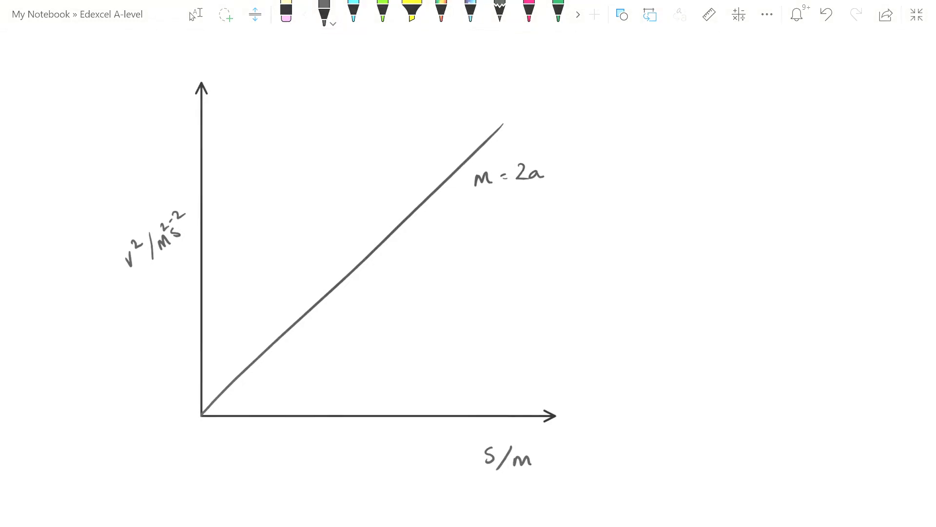
pyautogui.scroll(-3)
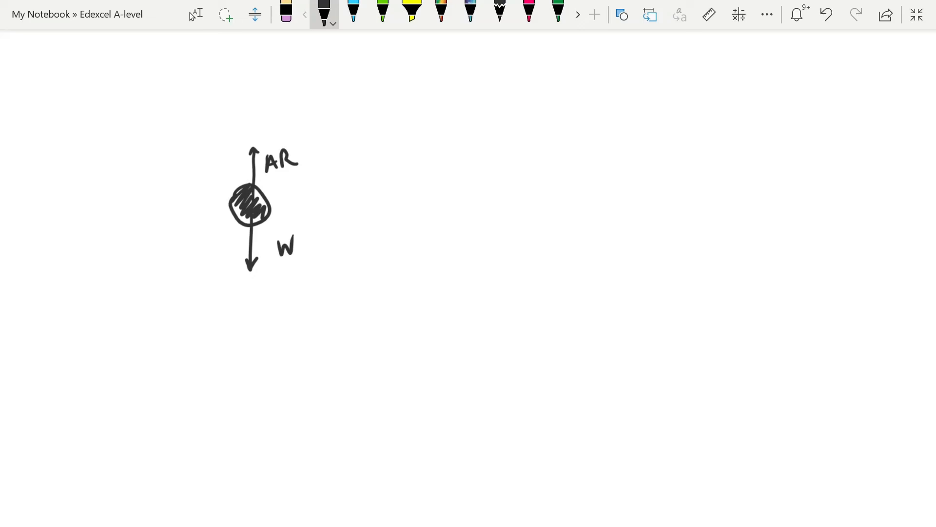
# Circle the weight label W on the ball's force diagram in light blue
pyautogui.moveTo(270, 230); pyautogui.dragTo(284, 272)
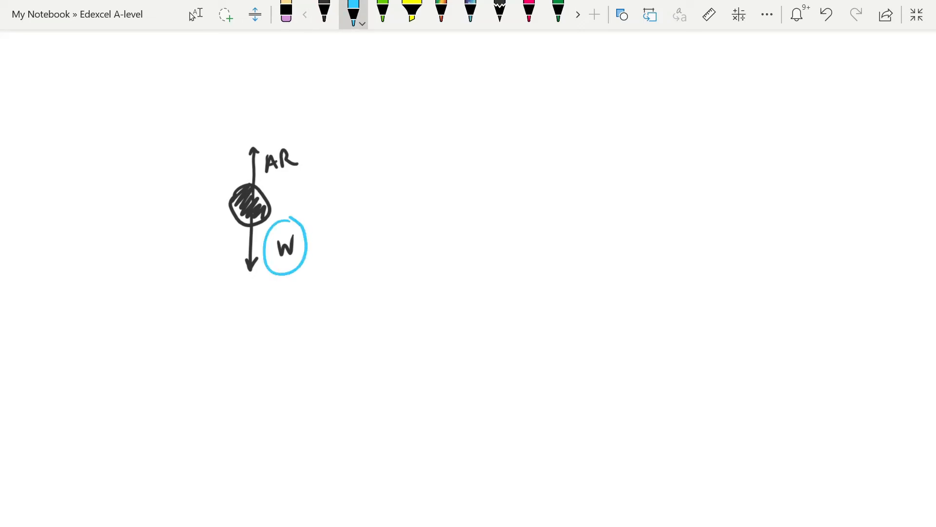